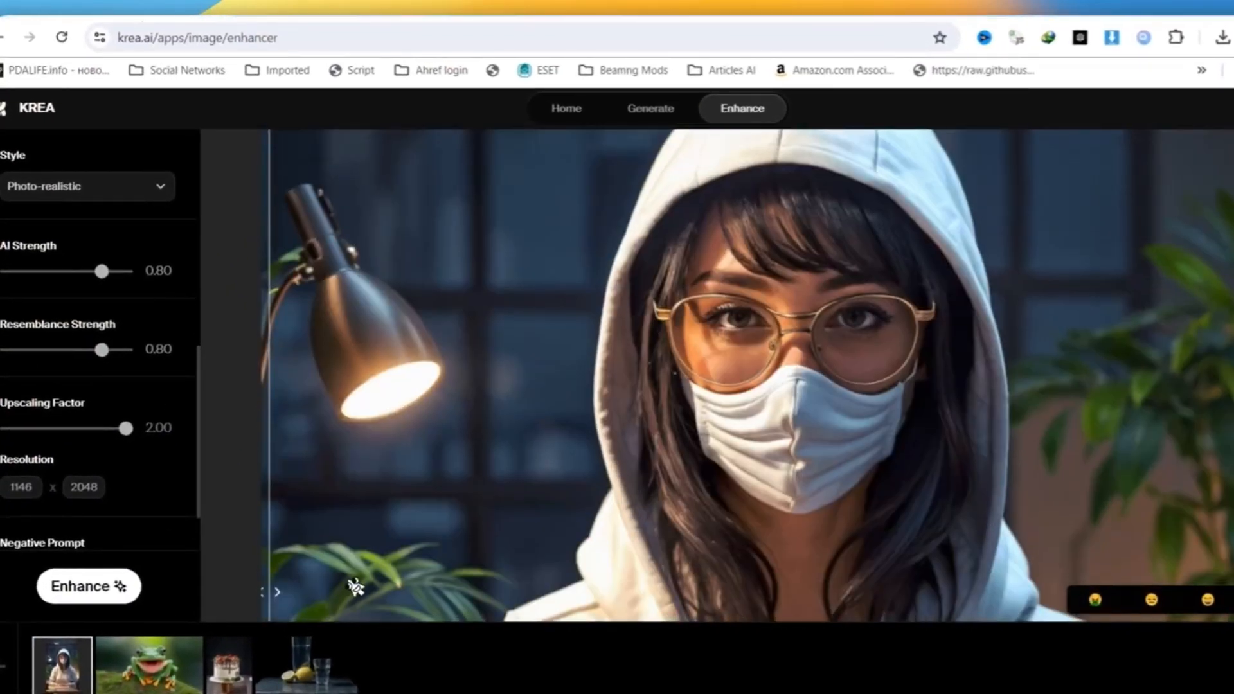
Open a new browser tab on the Google start page
{"action": "left_click", "coordinate": [242, 21]}
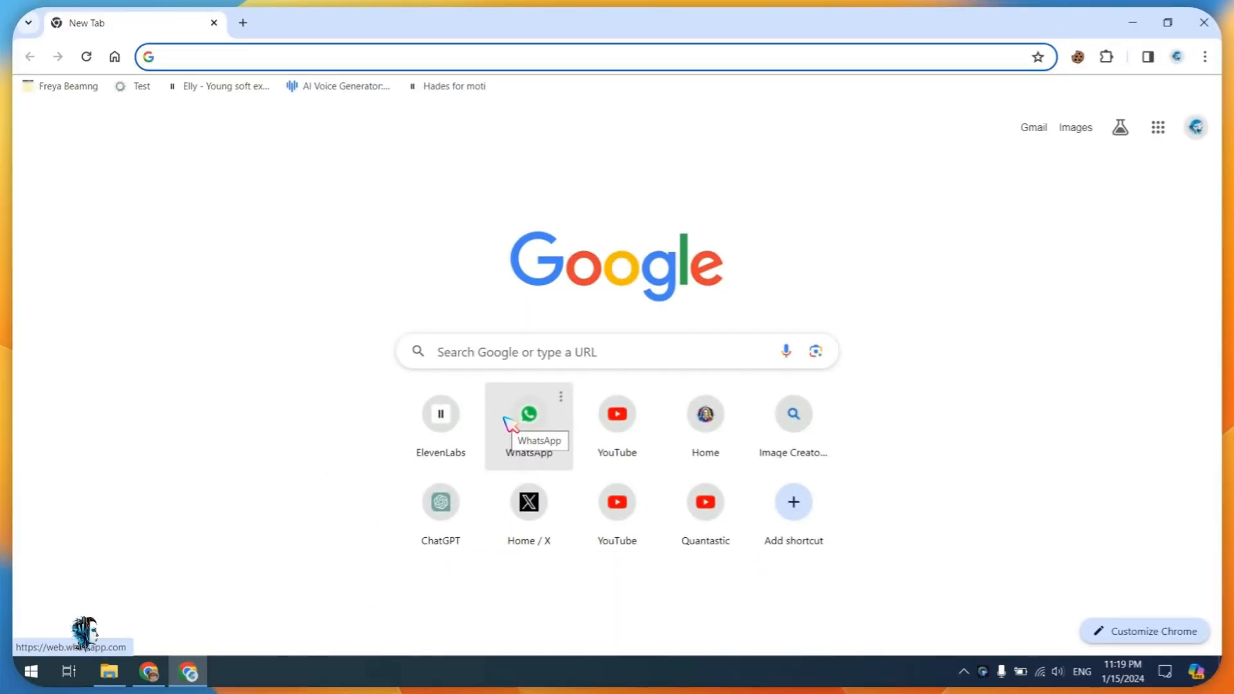
{"action": "mouse_move", "coordinate": [524, 370]}
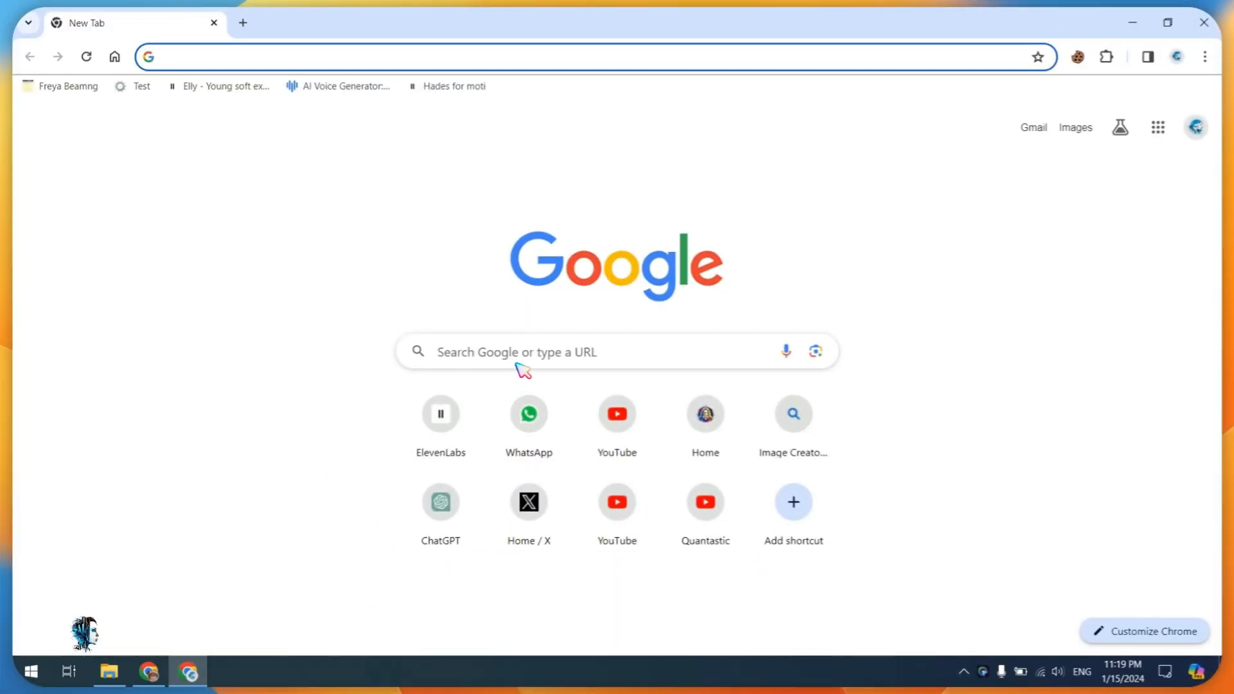
Search Google for 'kera ai' and open the Krea.ai result
{"action": "left_click", "coordinate": [551, 353]}
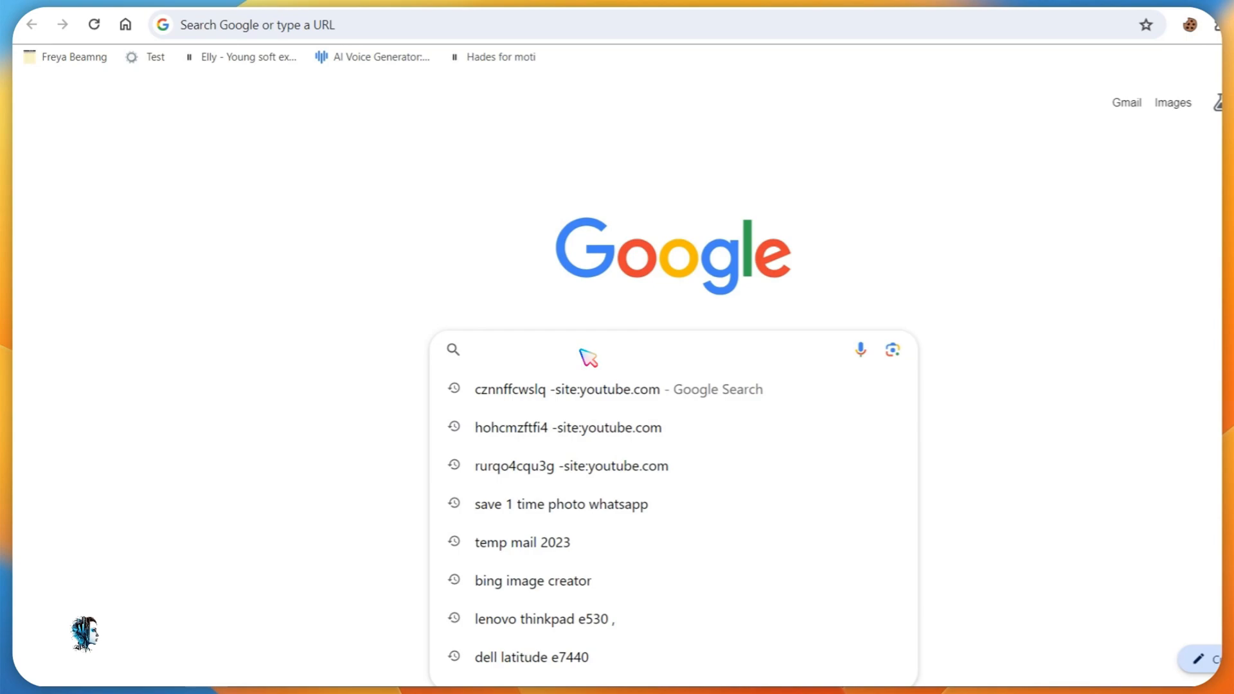
{"action": "type", "text": "kera ai"}
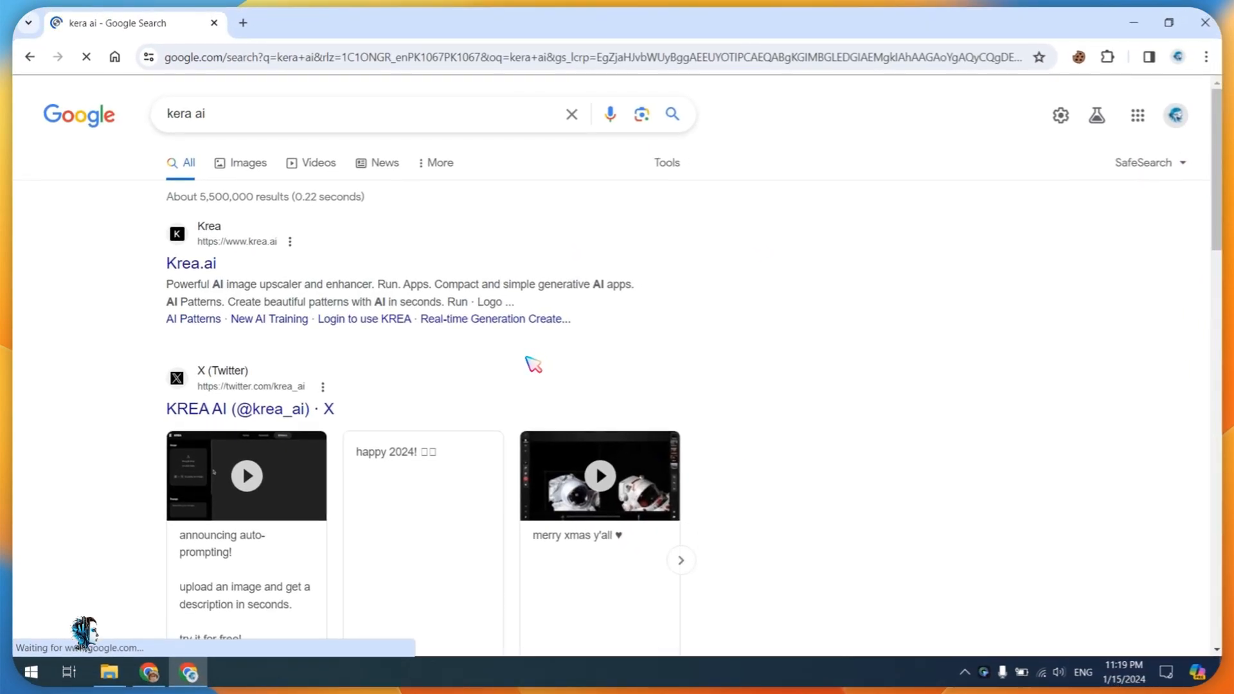
{"action": "left_click", "coordinate": [190, 262]}
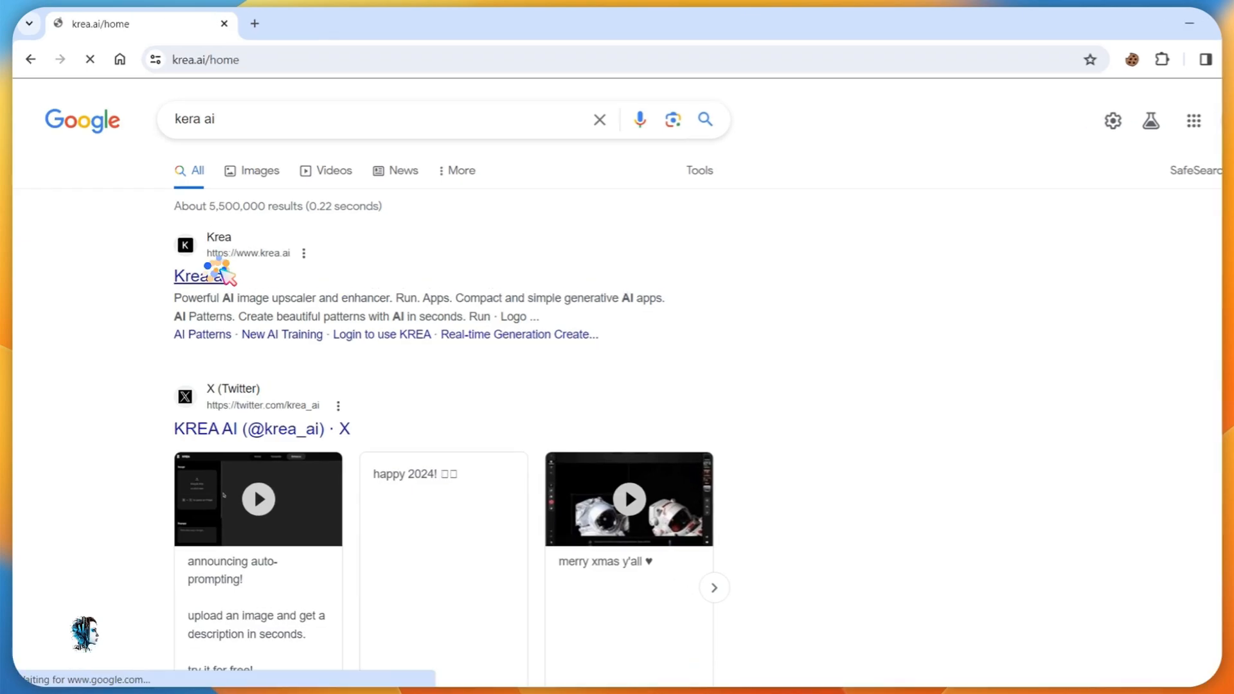
{"action": "left_click", "coordinate": [194, 275]}
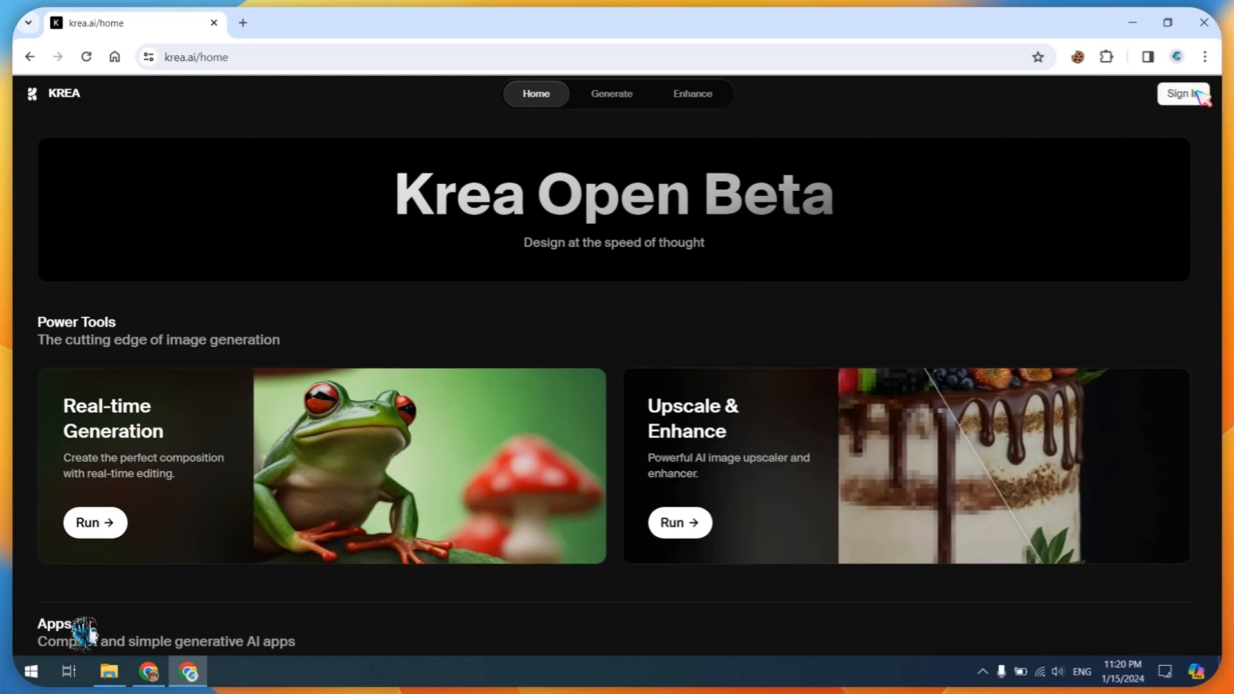
Sign in to Krea AI with a Google account
{"action": "left_click", "coordinate": [1183, 92]}
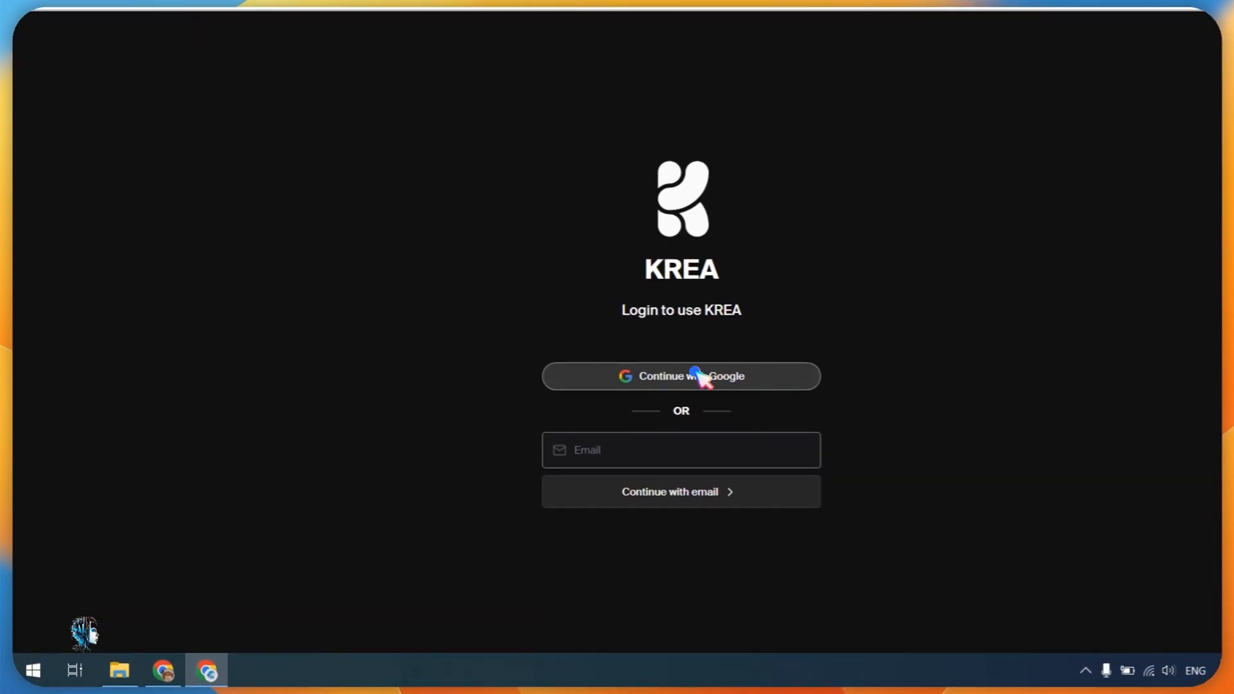
{"action": "left_click", "coordinate": [680, 375]}
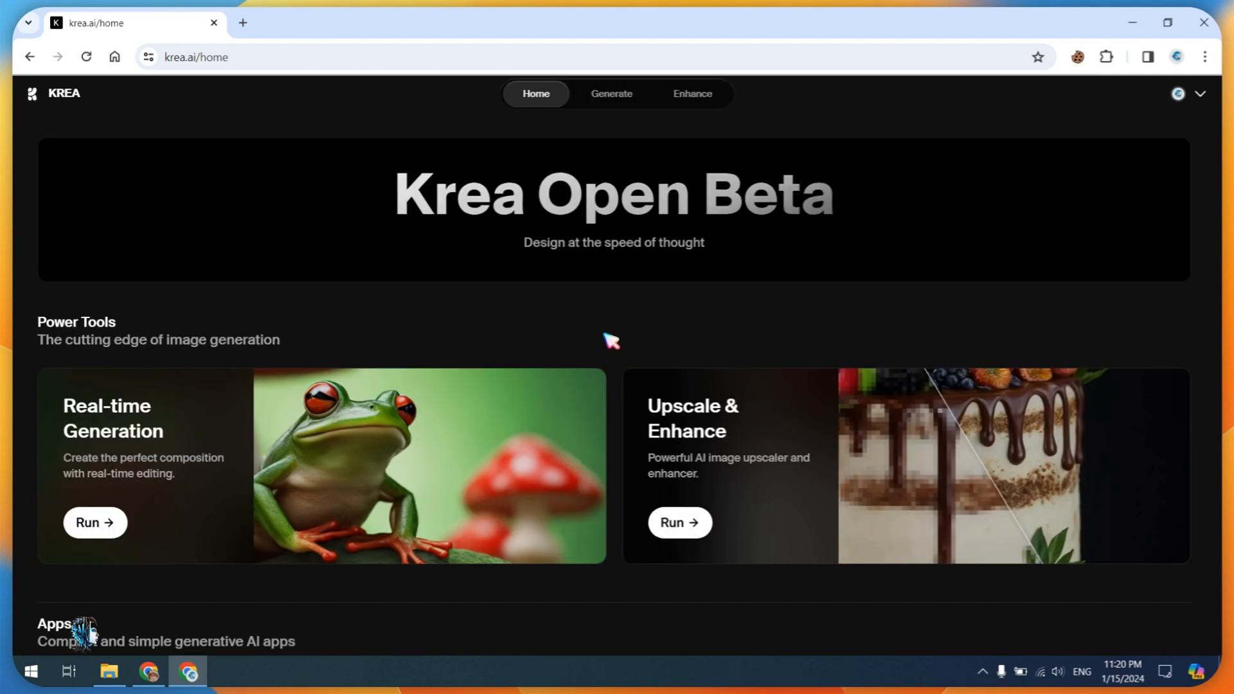
{"action": "mouse_move", "coordinate": [681, 524]}
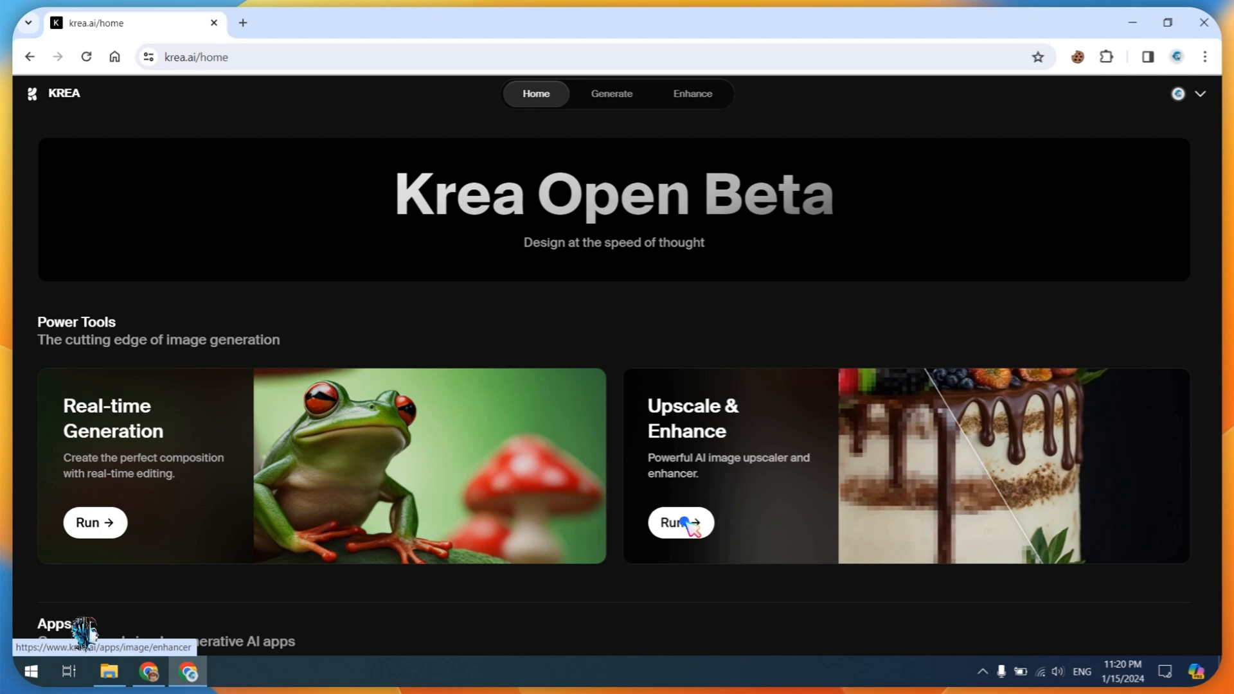
Run Upscale & Enhance on the albino portrait with Photo-realistic style and raised AI Strength
{"action": "left_click", "coordinate": [678, 523]}
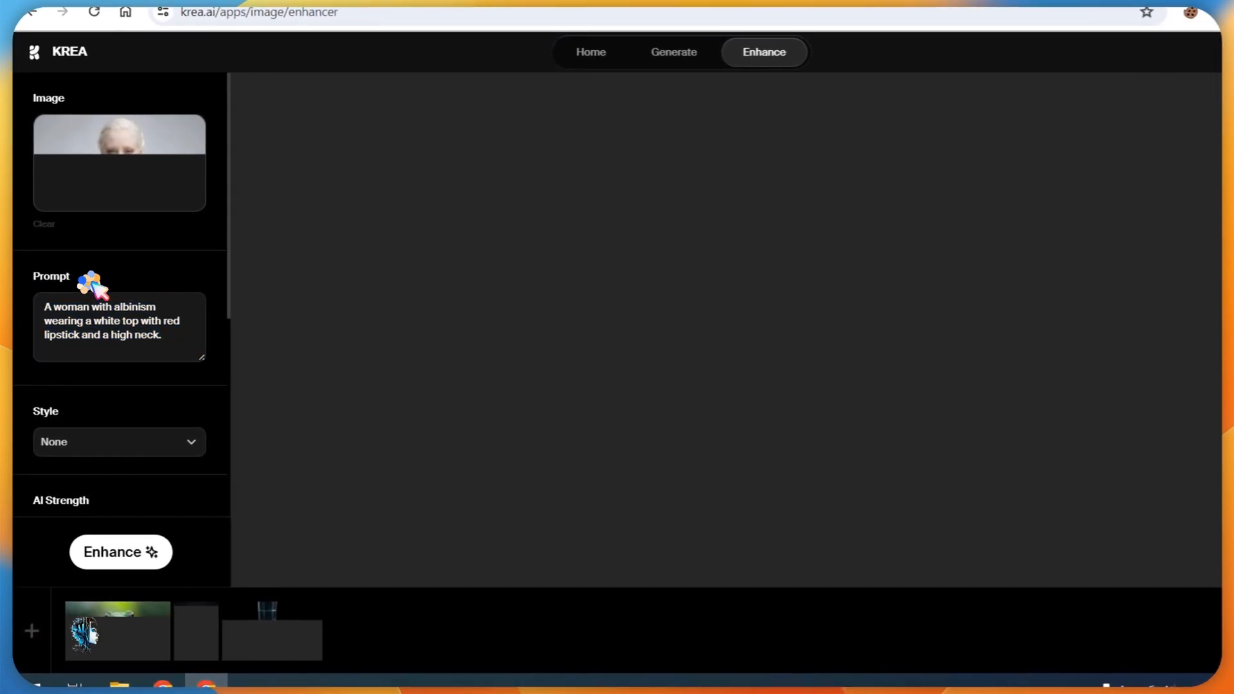
{"action": "left_click", "coordinate": [118, 441]}
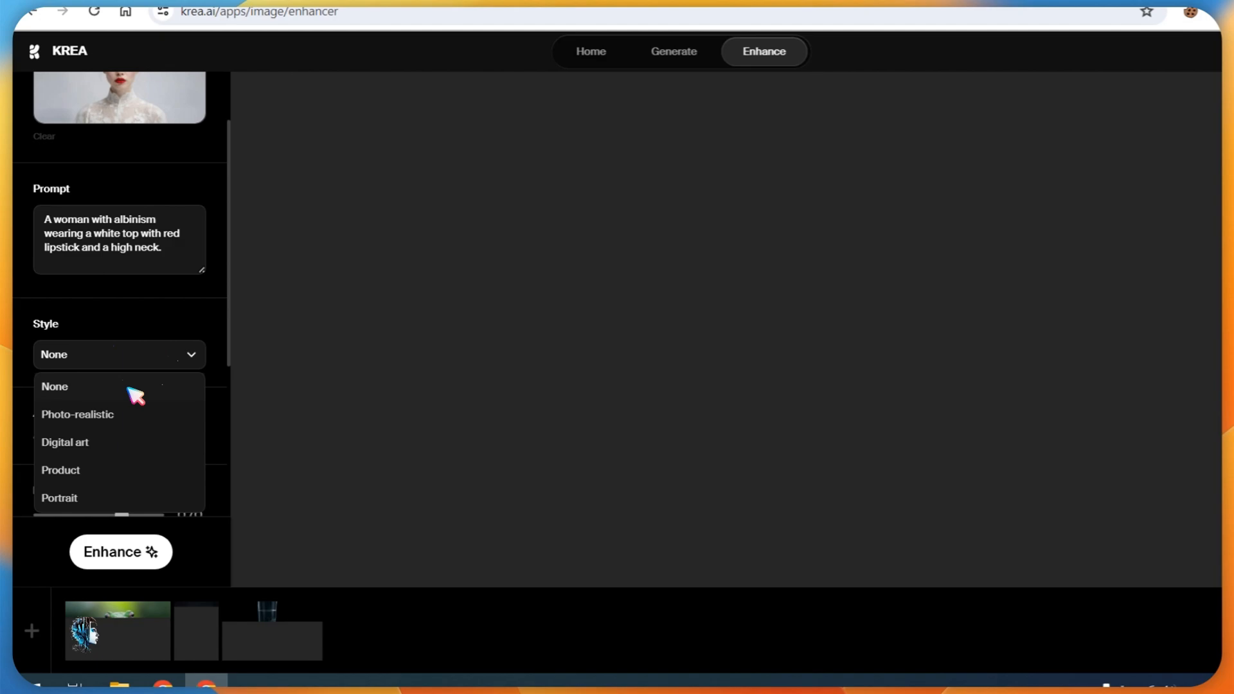
{"action": "left_click", "coordinate": [79, 414]}
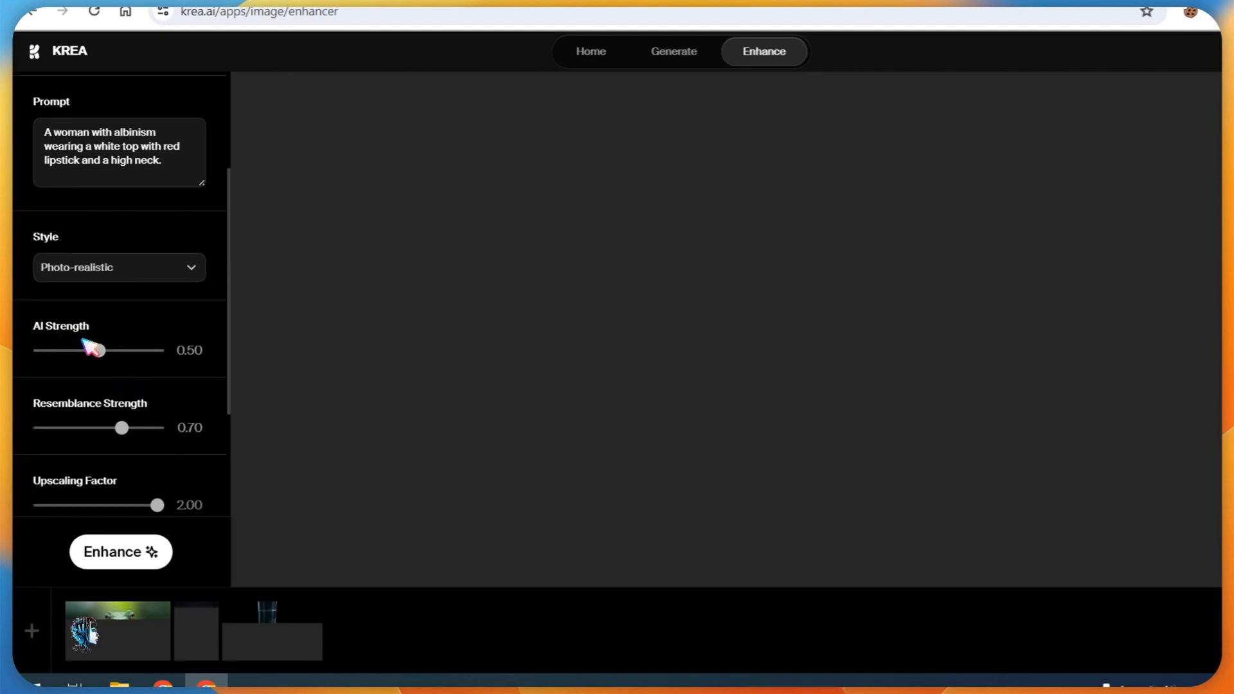
{"action": "left_click_drag", "start_coordinate": [94, 350], "coordinate": [132, 331]}
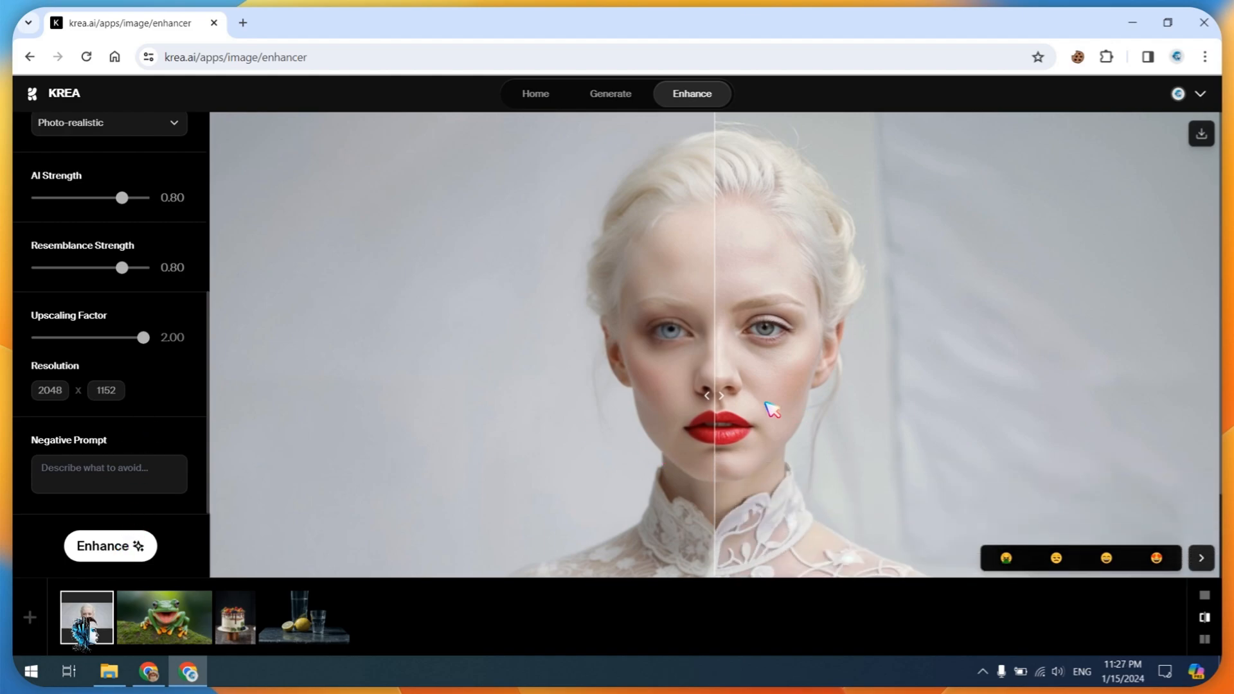
Sweep the before/after slider back and forth across the albino portrait's face
{"action": "left_click_drag", "start_coordinate": [712, 394], "coordinate": [511, 395]}
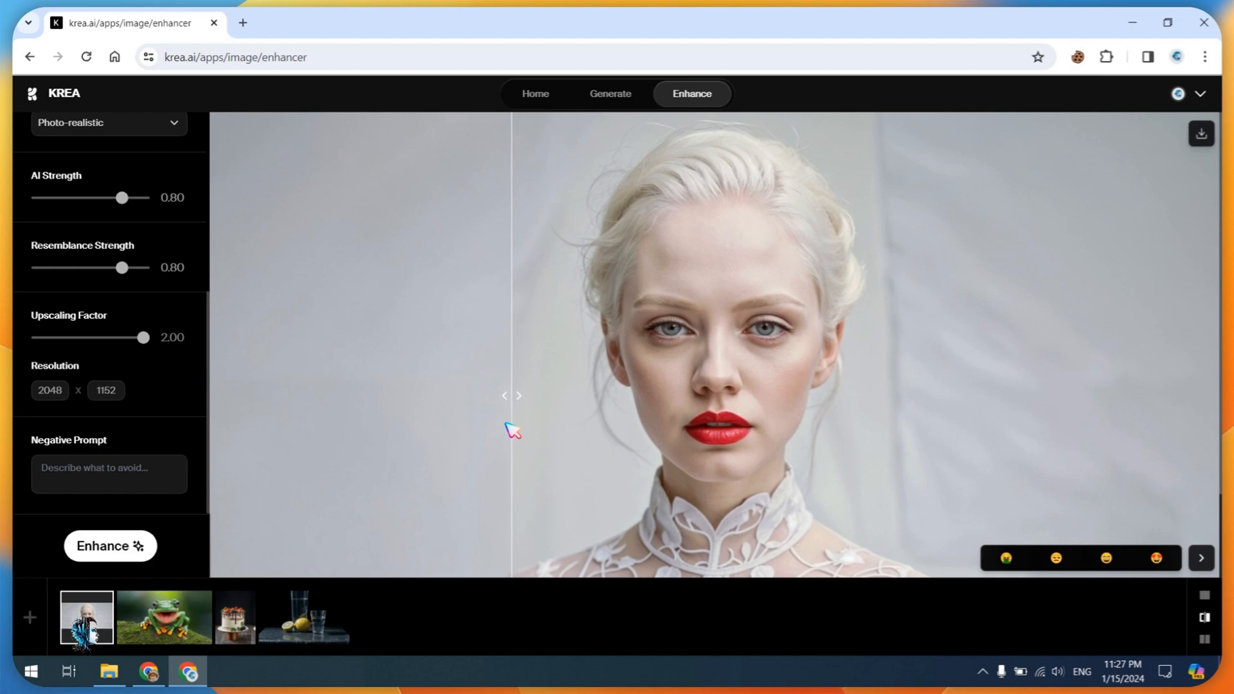
{"action": "left_click_drag", "start_coordinate": [512, 394], "coordinate": [987, 395]}
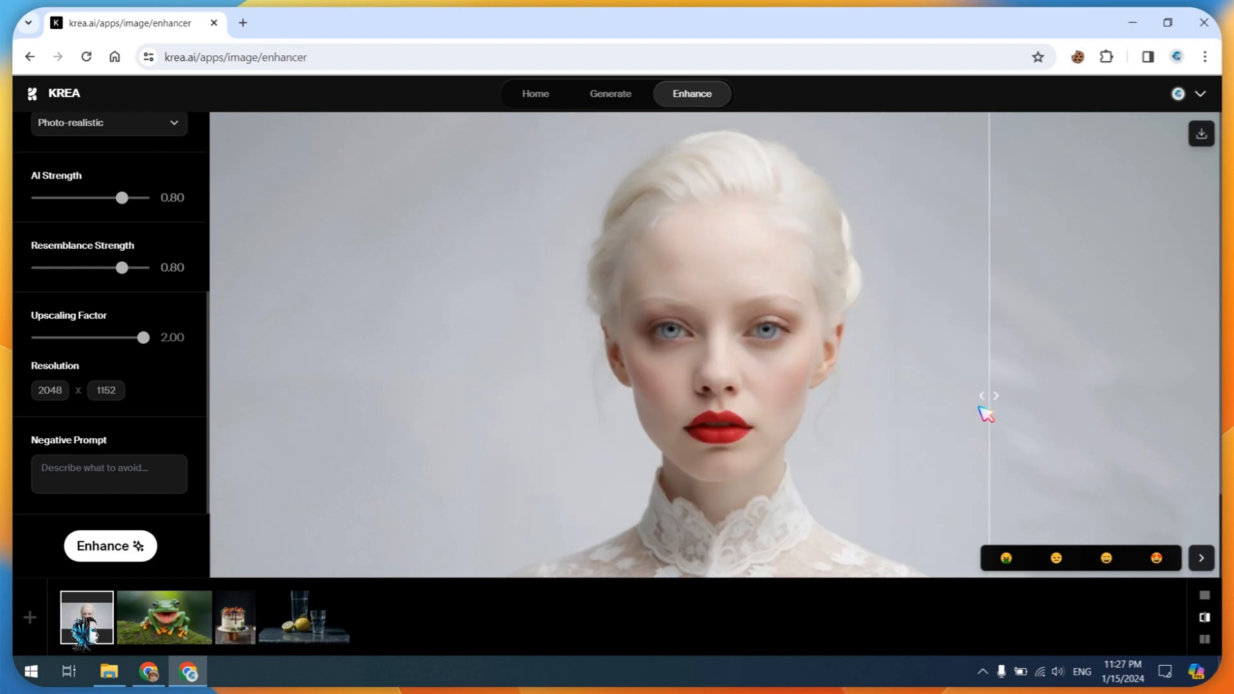
{"action": "left_click_drag", "start_coordinate": [985, 395], "coordinate": [496, 396]}
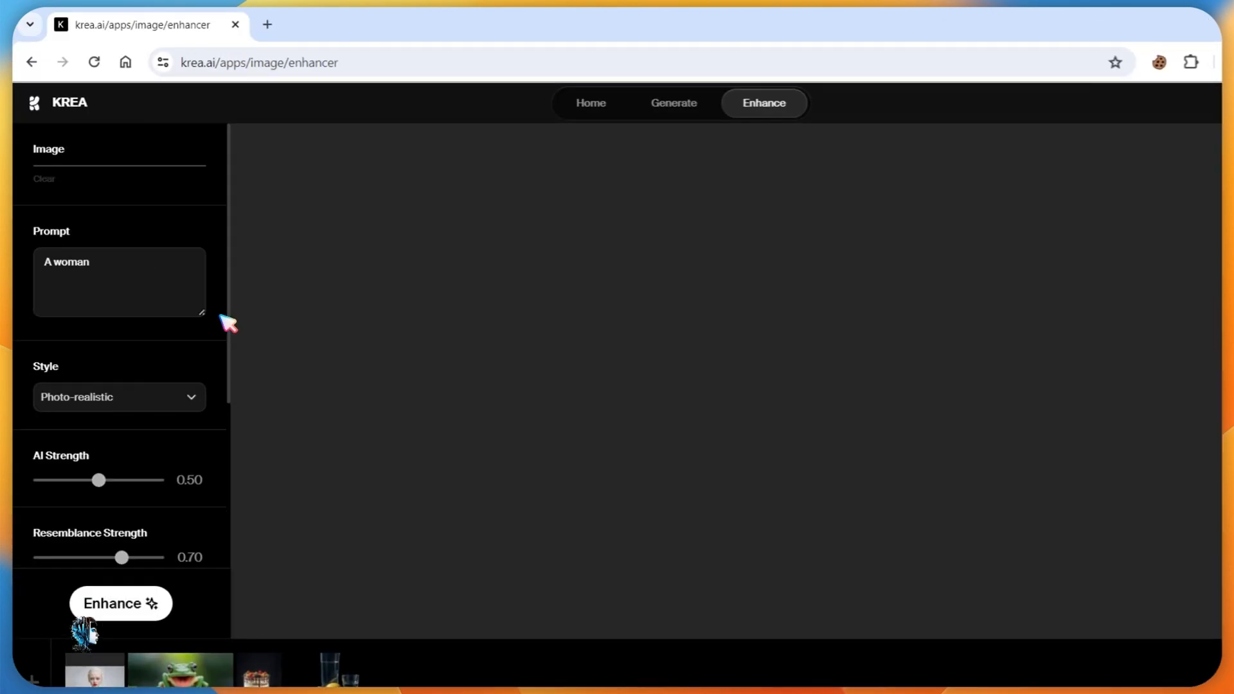
Enhance the uploaded hooded-woman image
{"action": "left_click", "coordinate": [120, 603]}
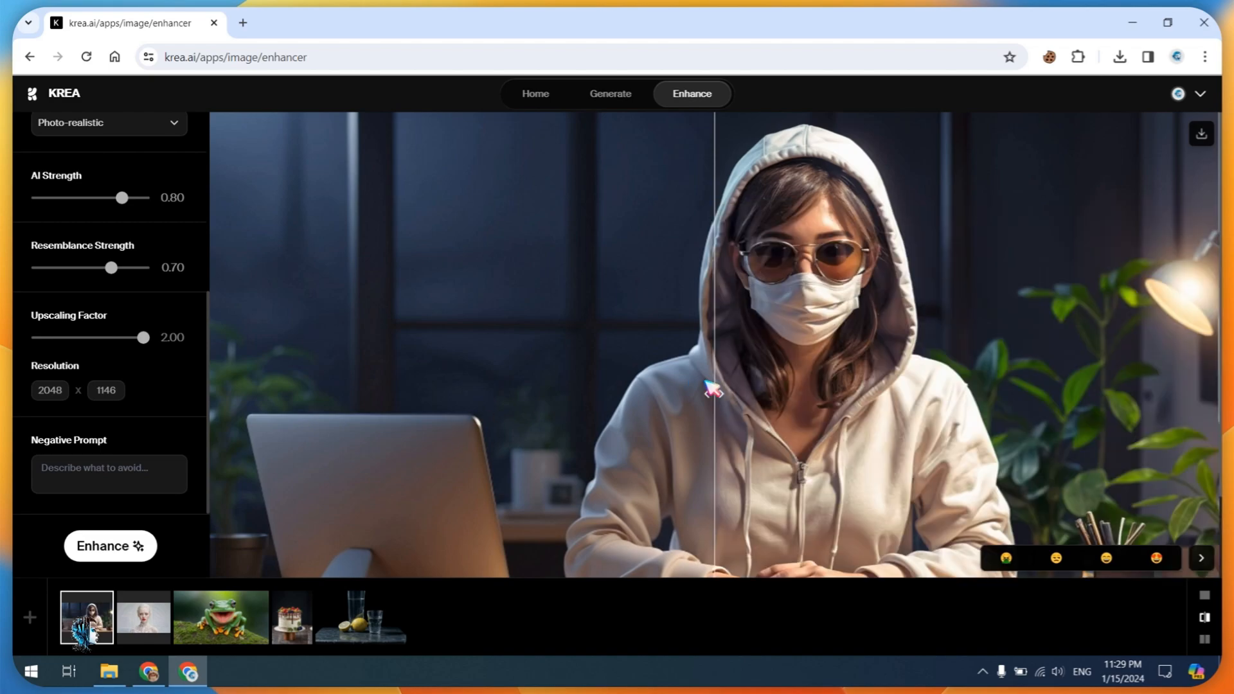
Sweep the before/after slider over the hood and laptop, then bring up the account menu
{"action": "left_click_drag", "start_coordinate": [712, 385], "coordinate": [1196, 377]}
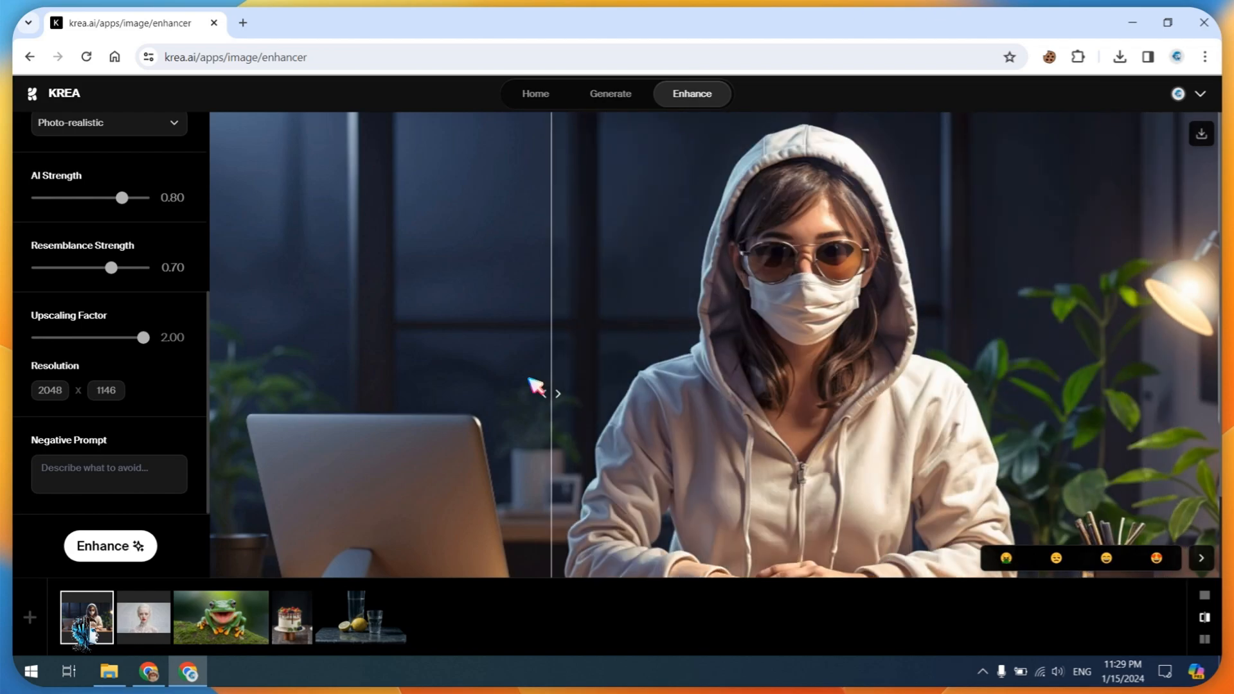
{"action": "left_click_drag", "start_coordinate": [548, 394], "coordinate": [226, 393]}
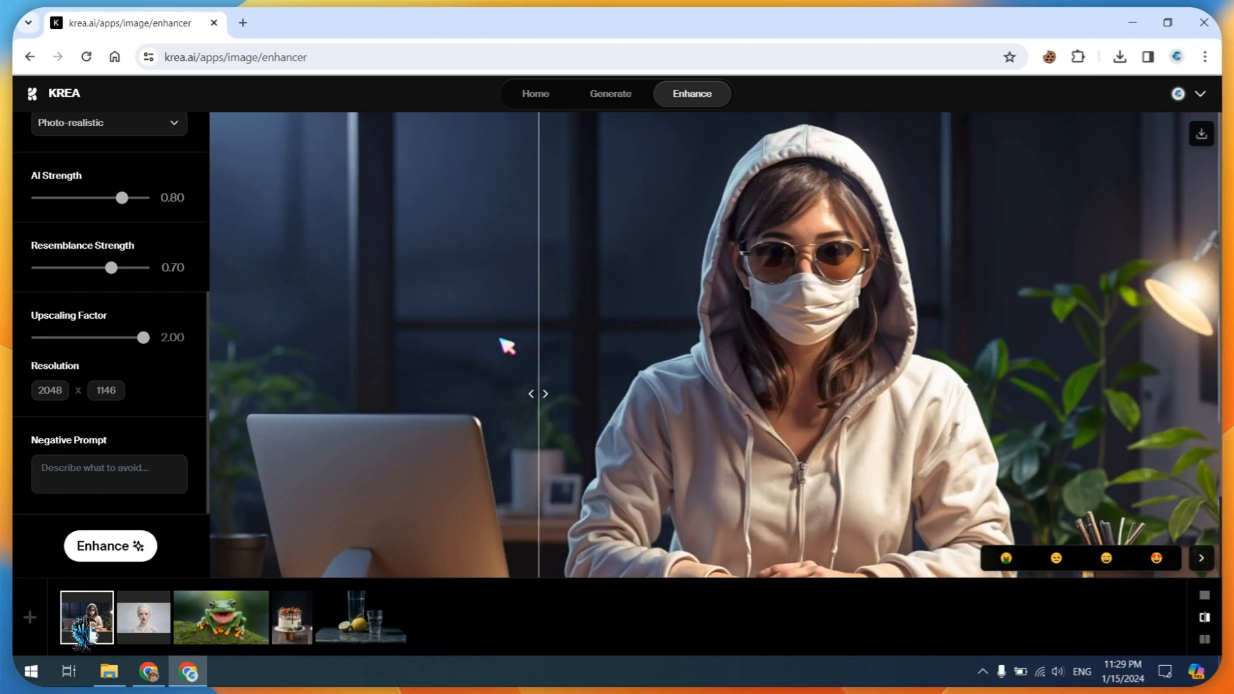
{"action": "left_click_drag", "start_coordinate": [537, 394], "coordinate": [919, 393]}
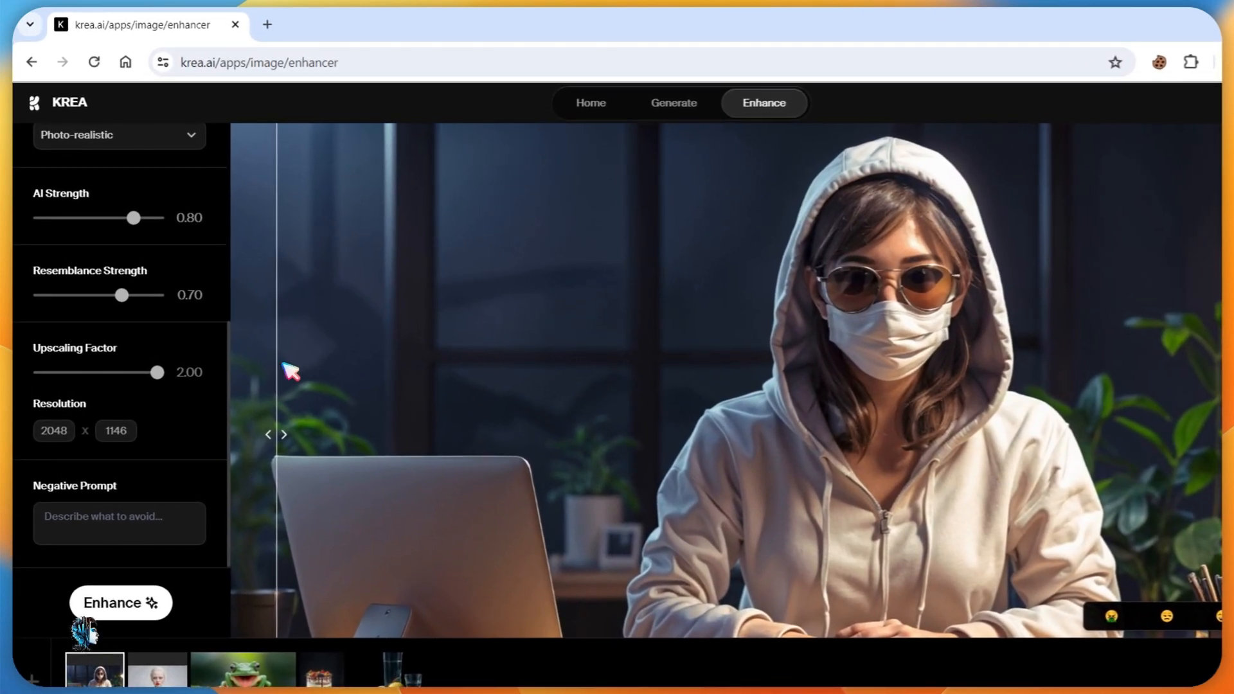
{"action": "left_click", "coordinate": [1194, 103]}
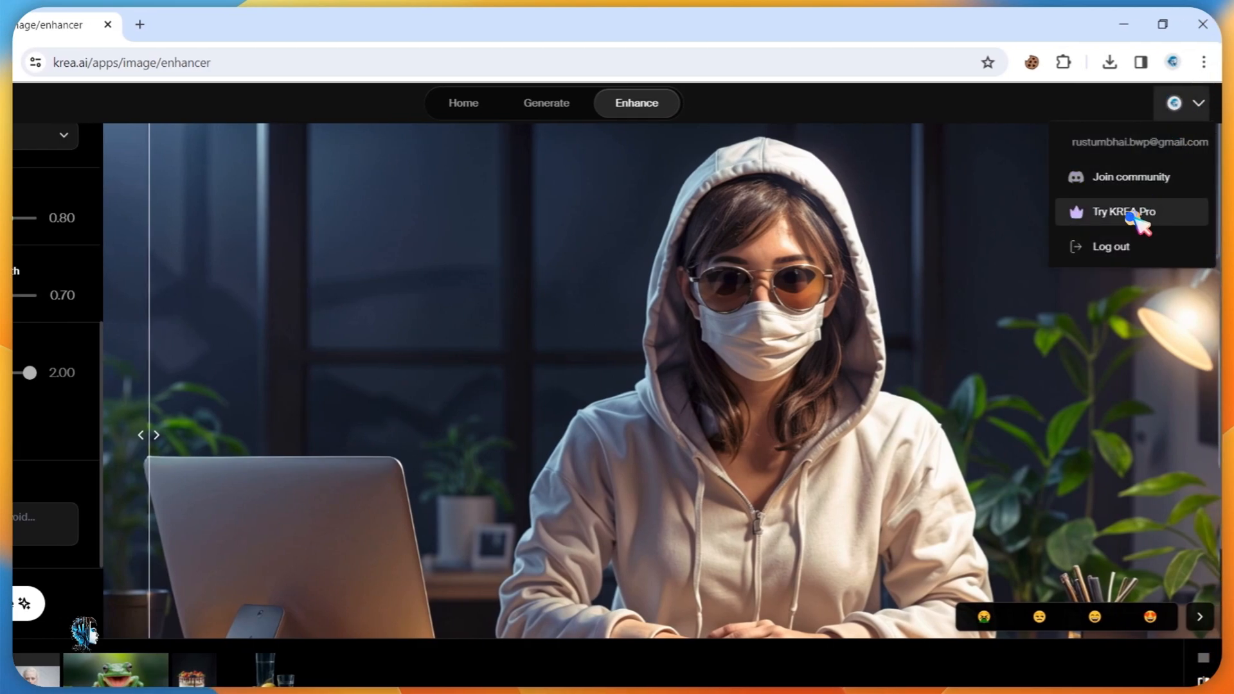
View the KREA Pro subscription plans and dismiss them
{"action": "left_click", "coordinate": [1124, 210]}
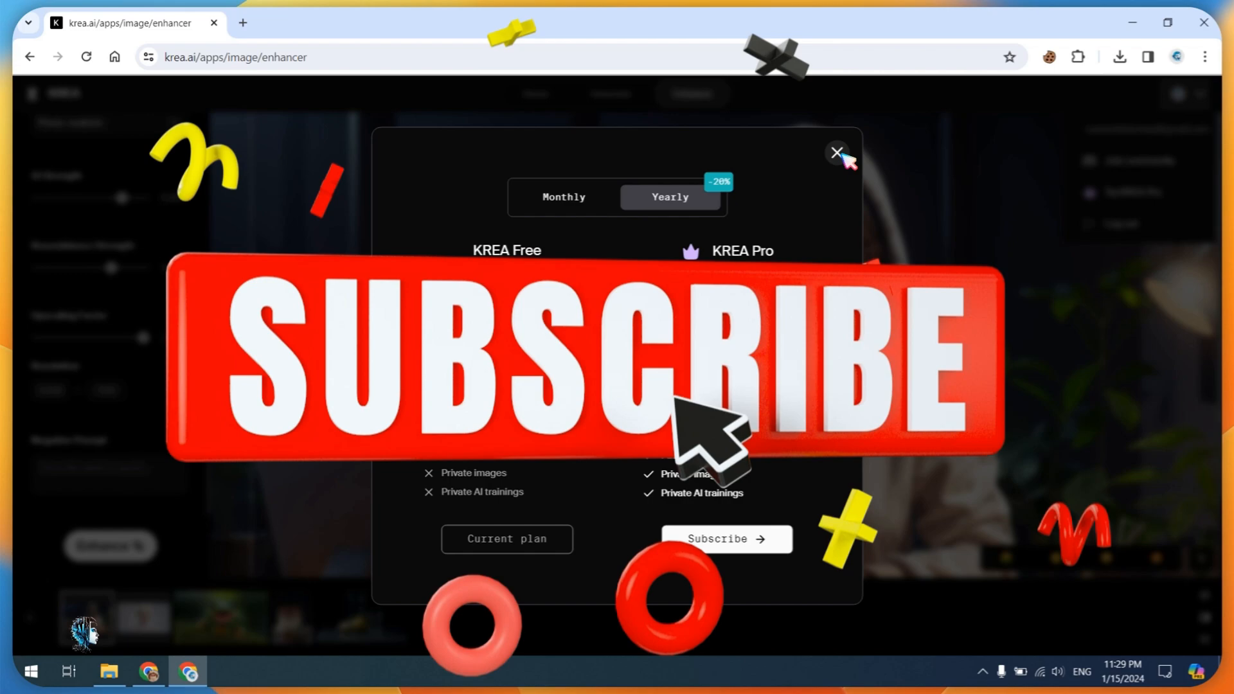
{"action": "left_click", "coordinate": [835, 152]}
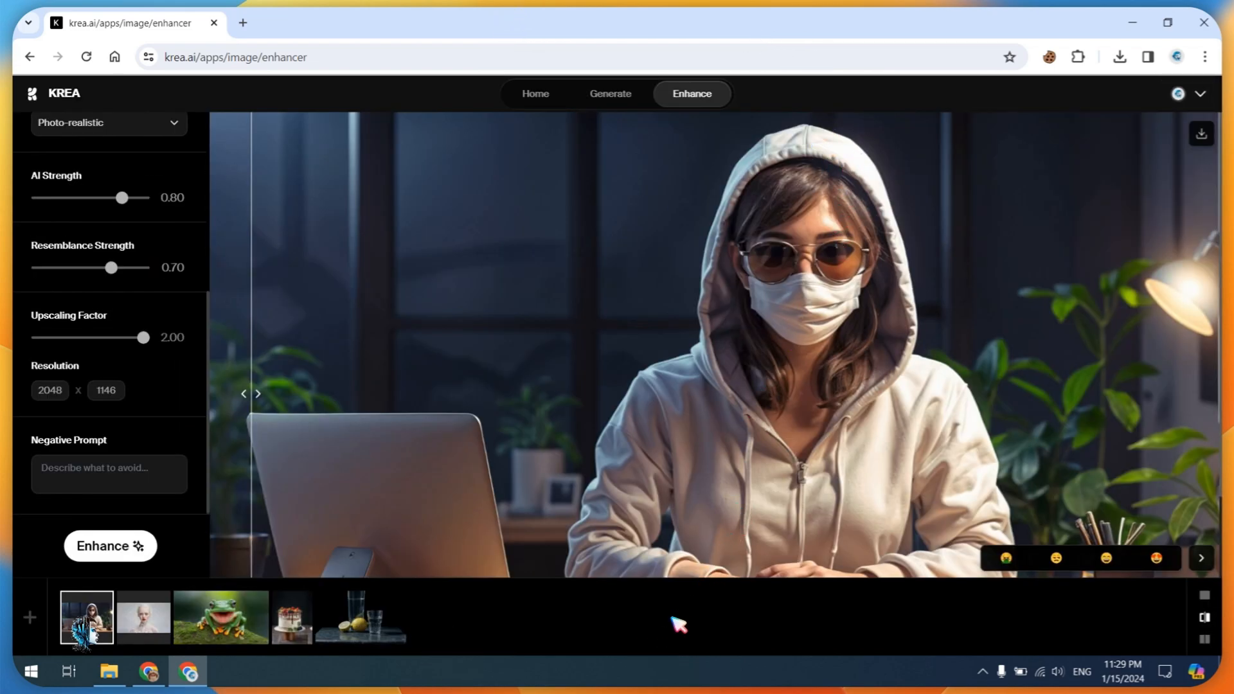